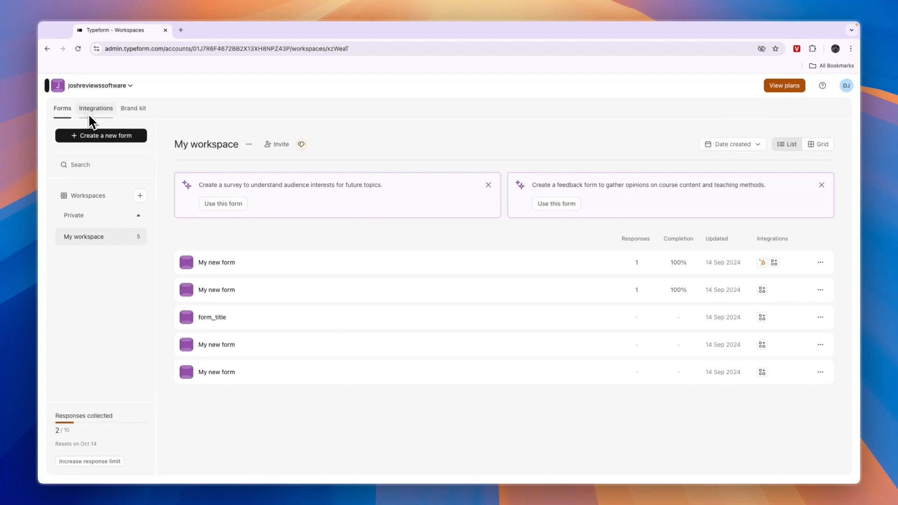
Look at the apps and integrations directory, then dismiss it
click(95, 109)
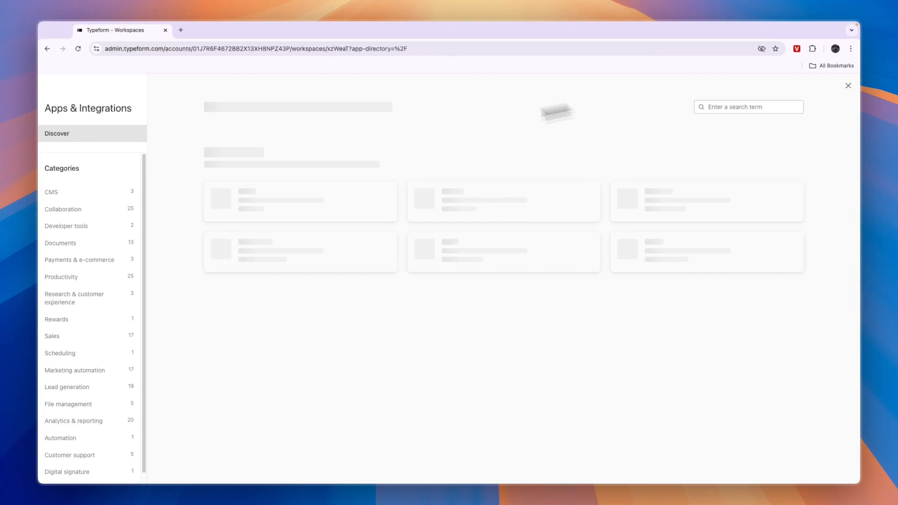
click(849, 85)
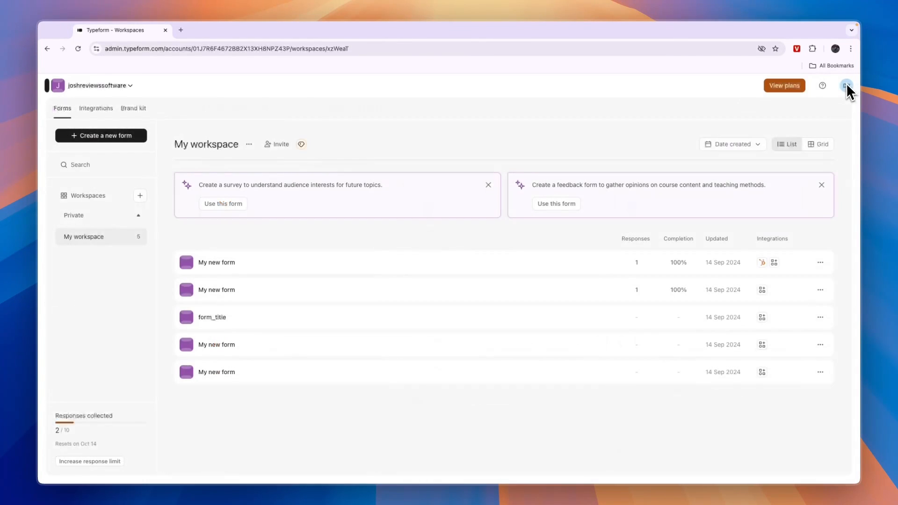
mouse_move(198, 123)
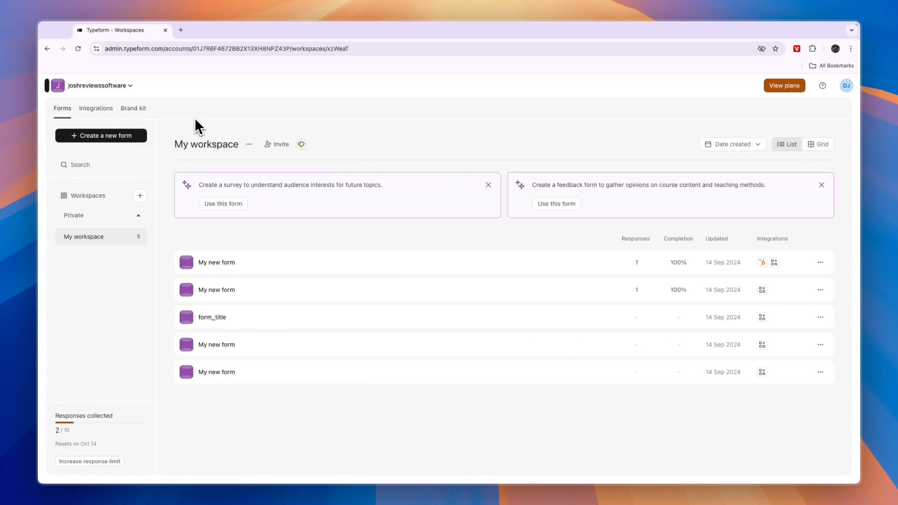
mouse_move(208, 140)
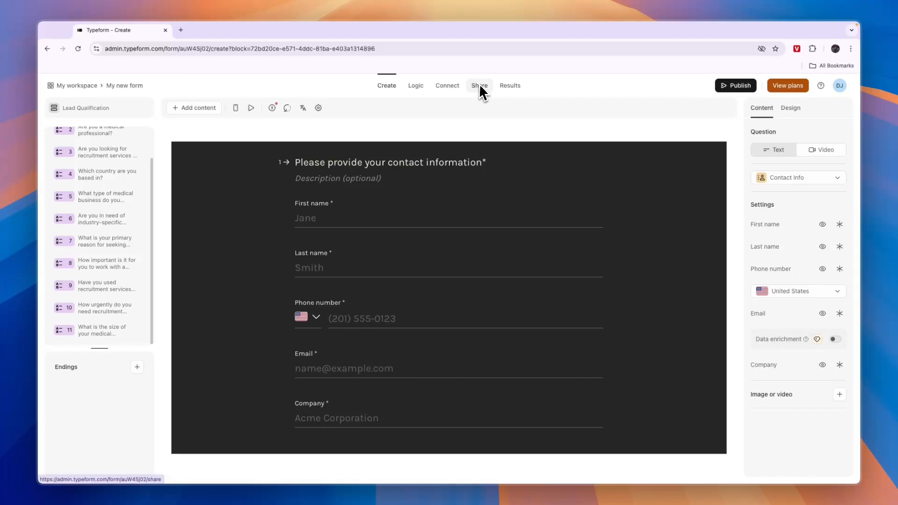
Go to the form's Share page and show its web-page embed options
click(479, 85)
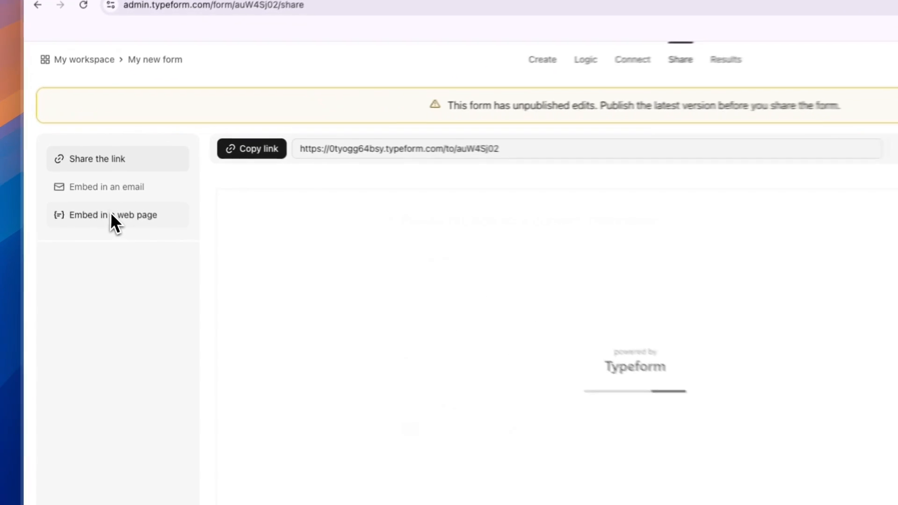
click(113, 216)
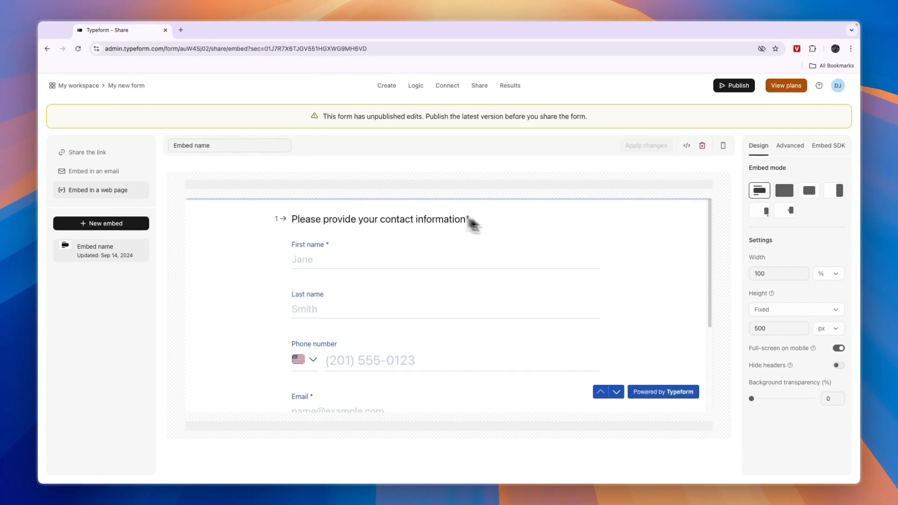
mouse_move(784, 210)
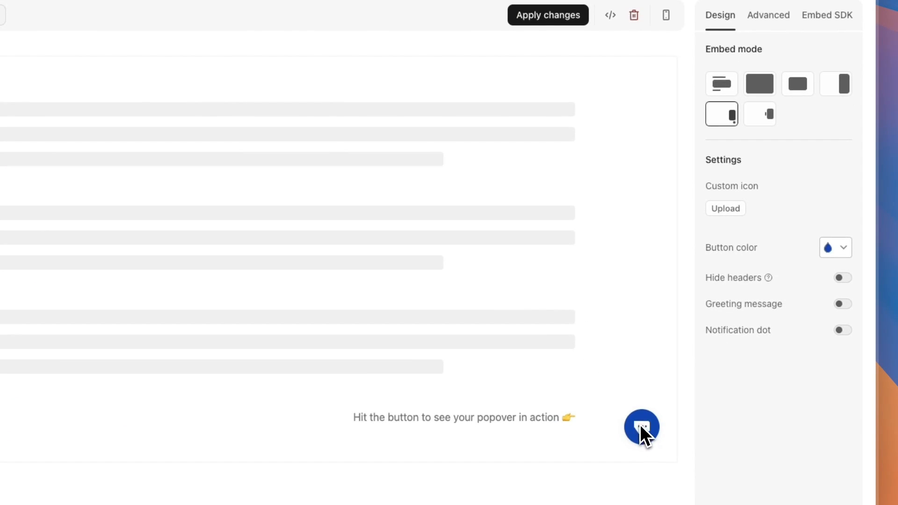
Preview the popover embed, try Side tab mode, then return to Standard inline mode
click(642, 426)
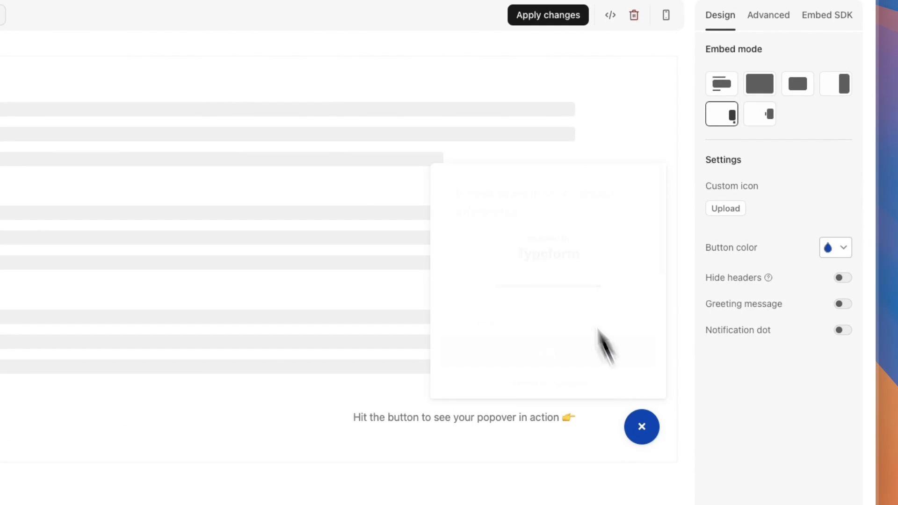
click(759, 207)
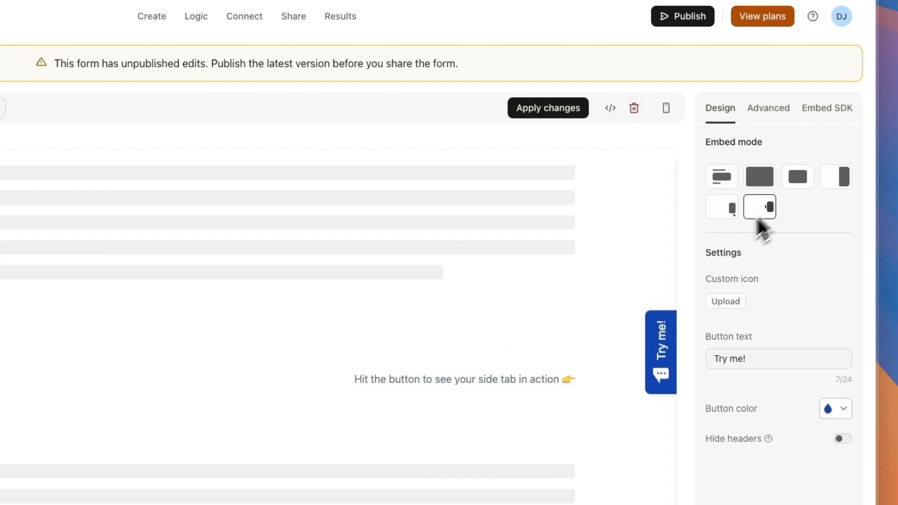
click(721, 176)
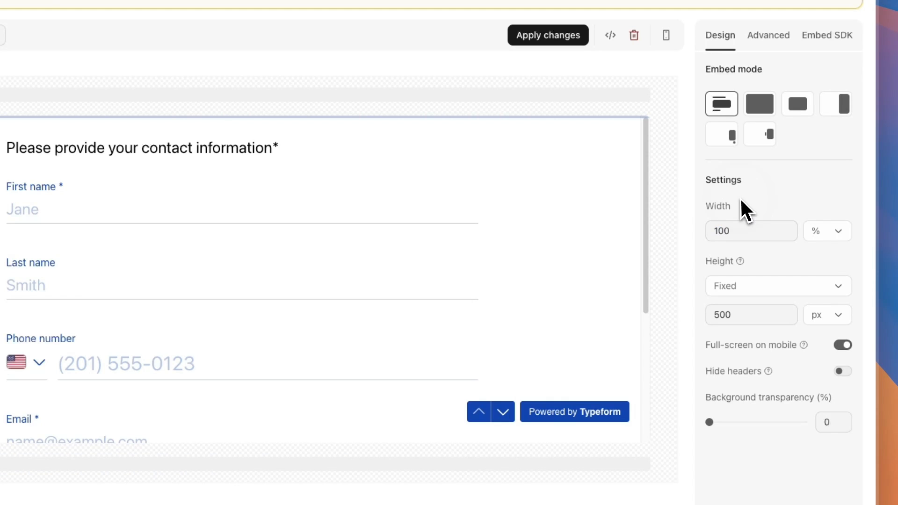
mouse_move(756, 314)
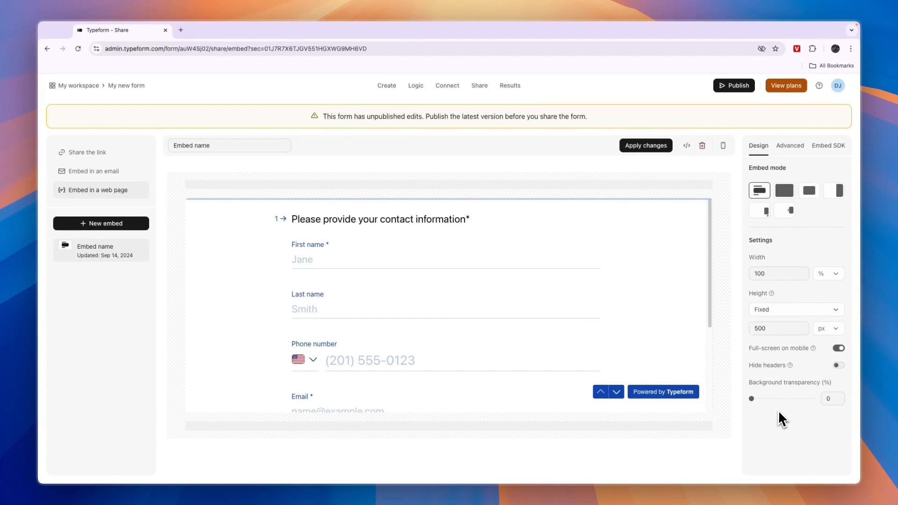
mouse_move(533, 358)
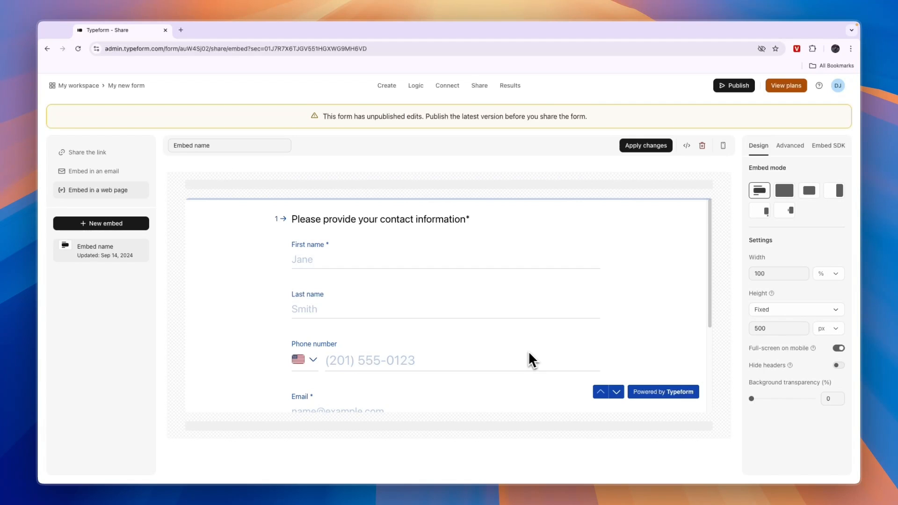
click(645, 145)
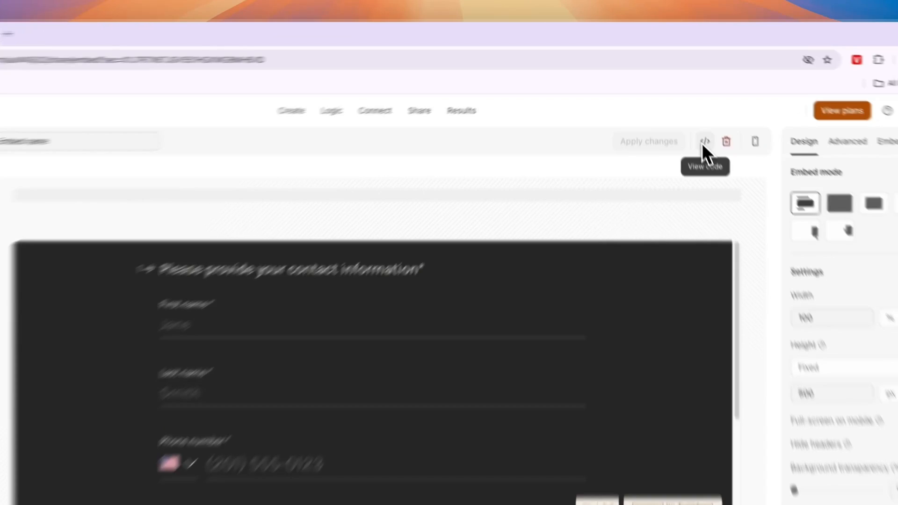
Copy the embed code with WordPress setup instructions and dismiss the code dialog
click(705, 141)
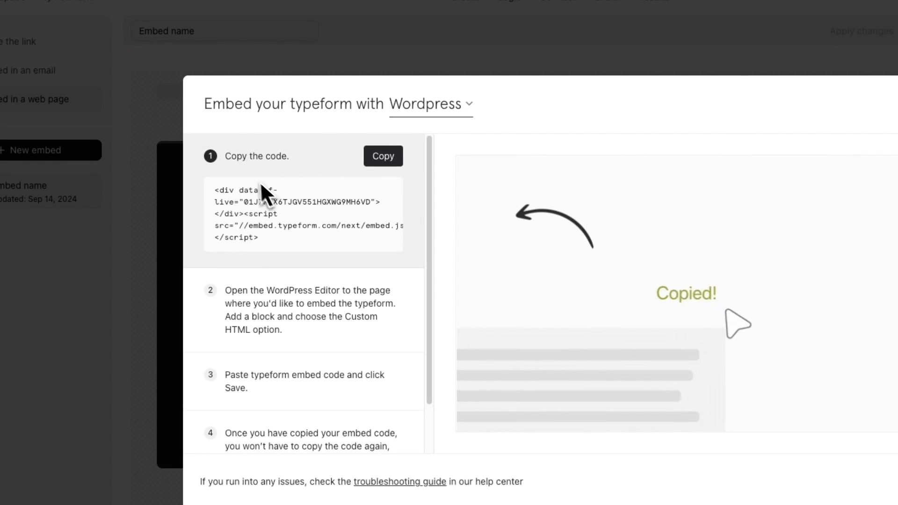
click(383, 156)
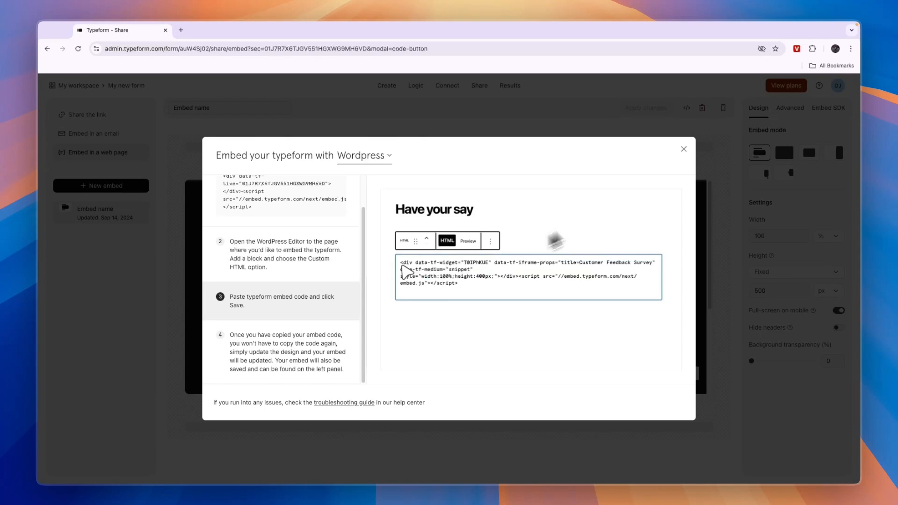
click(784, 152)
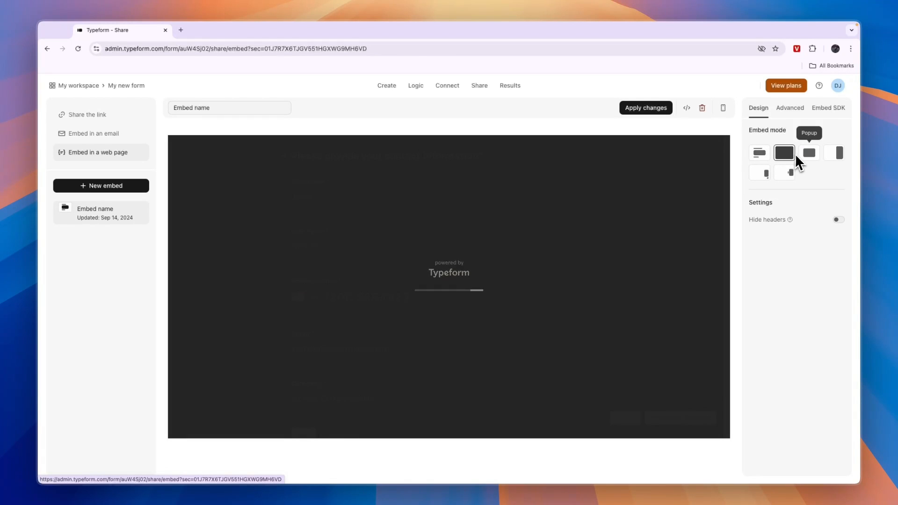
Switch the embed through Popup to Slider mode on the right and preview its Try me! launcher
click(809, 152)
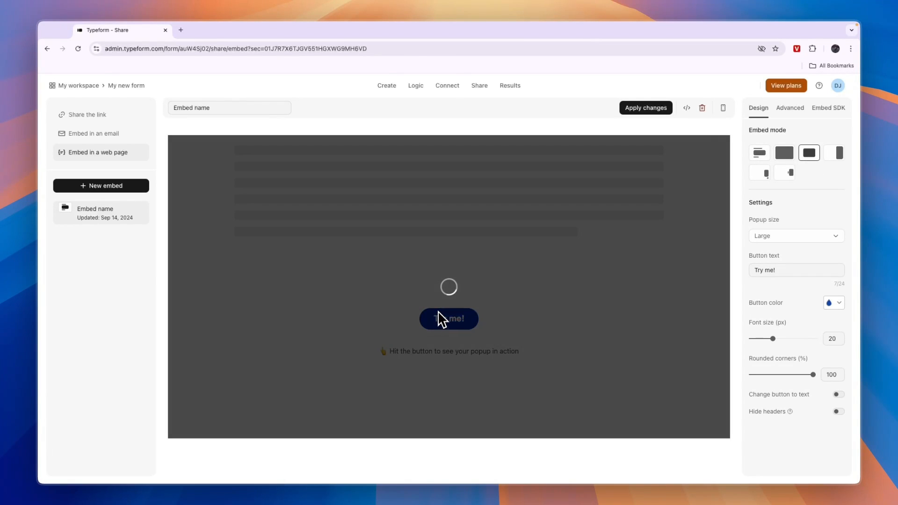
click(834, 153)
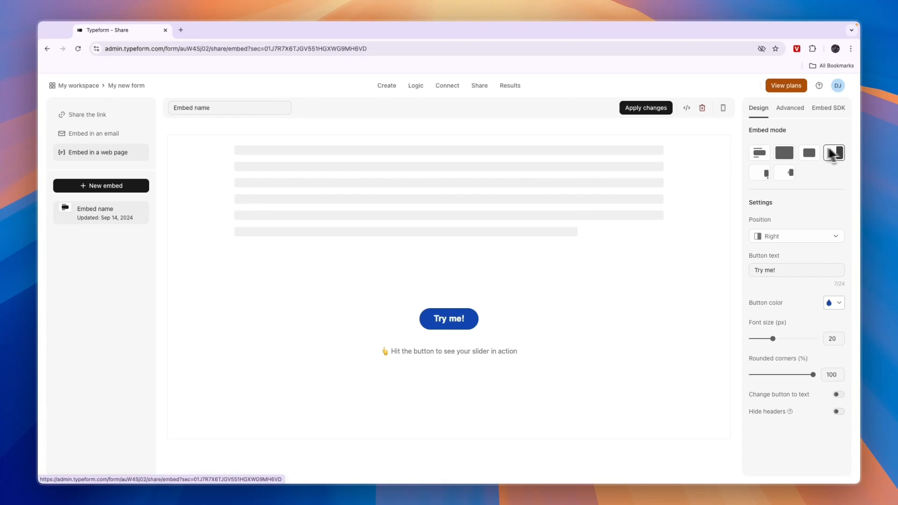
click(448, 318)
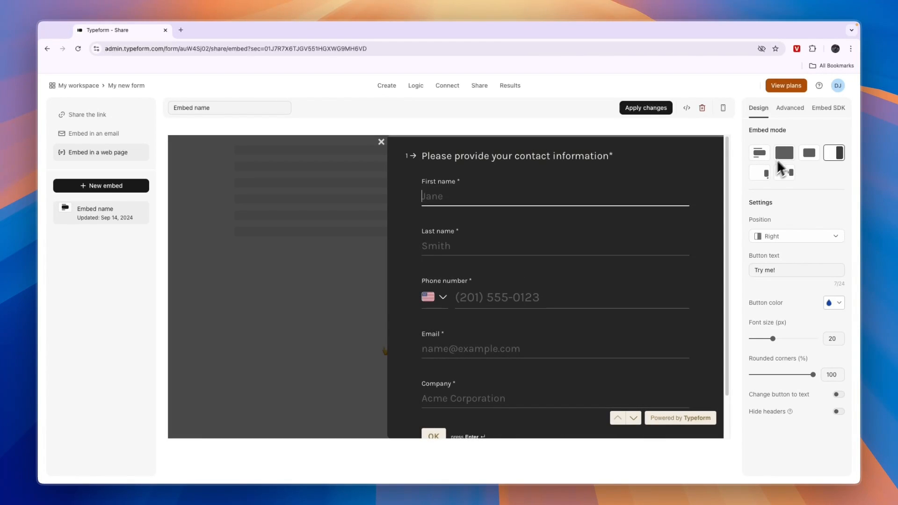
click(829, 303)
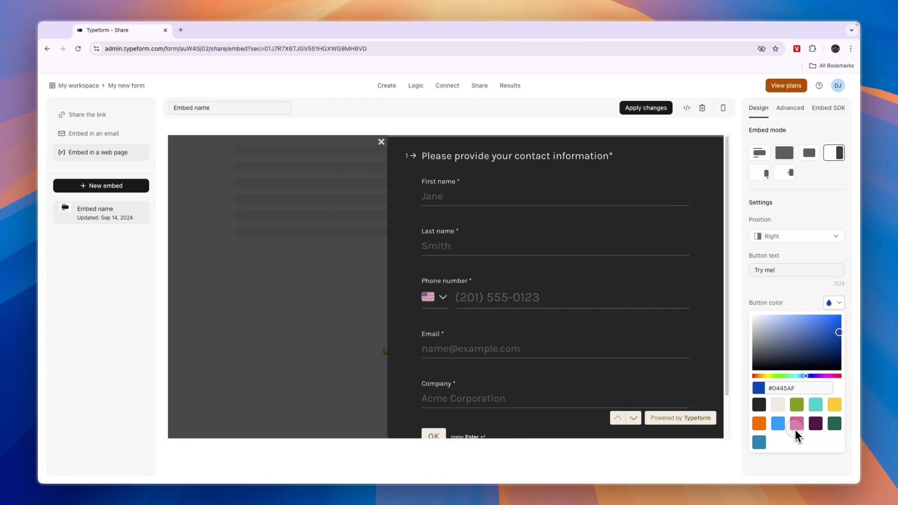
Make the slider's Try me! launch button light beige (#F1ECE2)
click(797, 424)
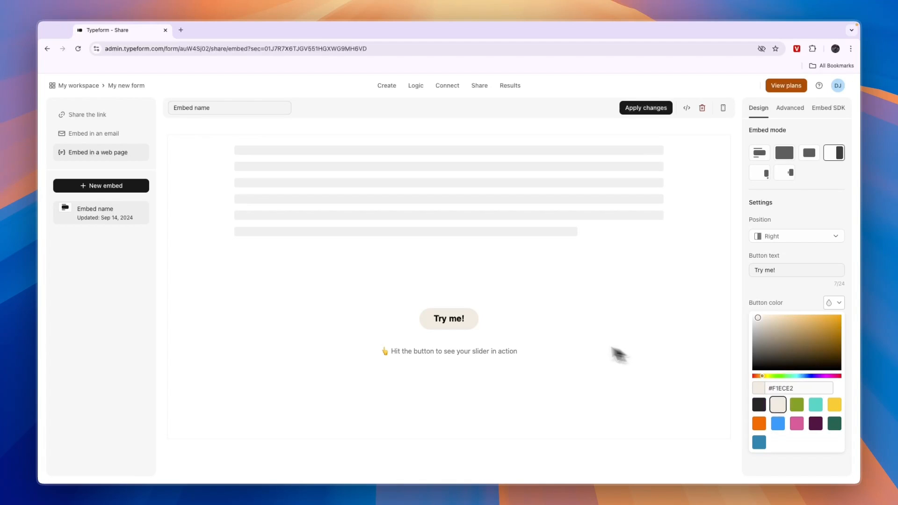
mouse_move(427, 330)
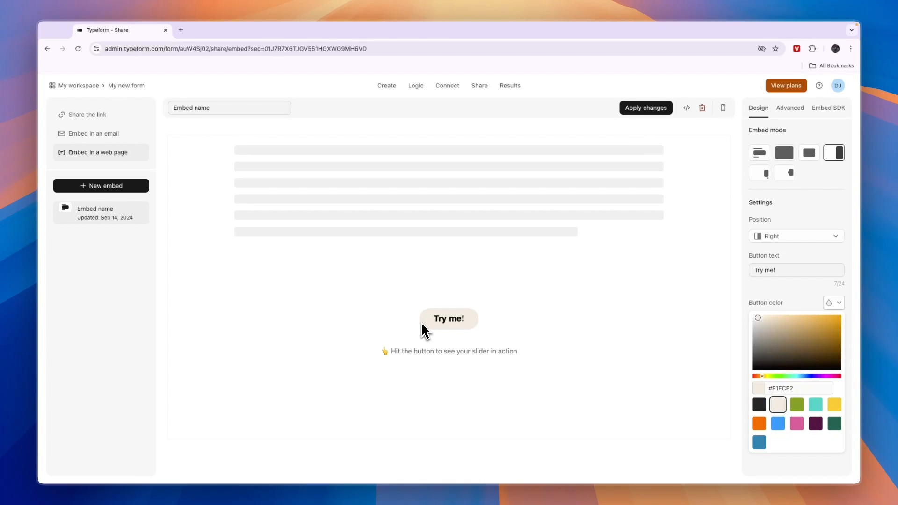
mouse_move(307, 102)
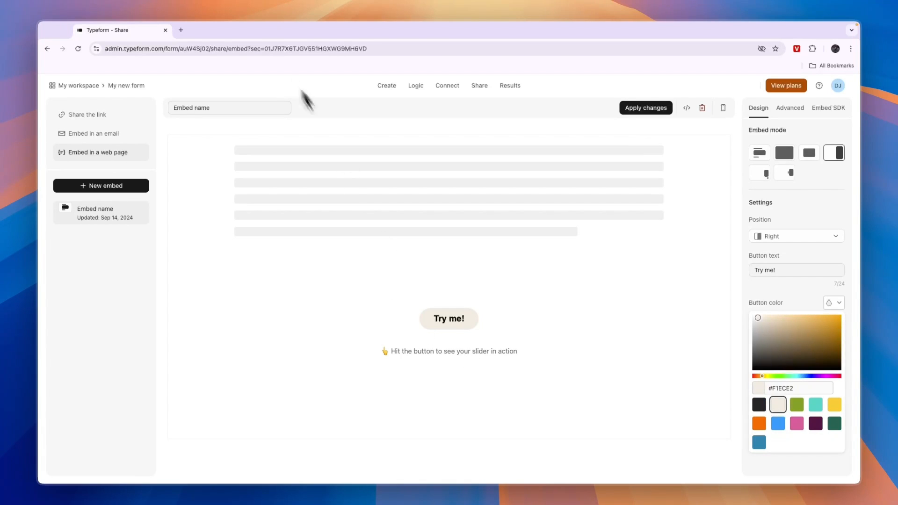
mouse_move(532, 427)
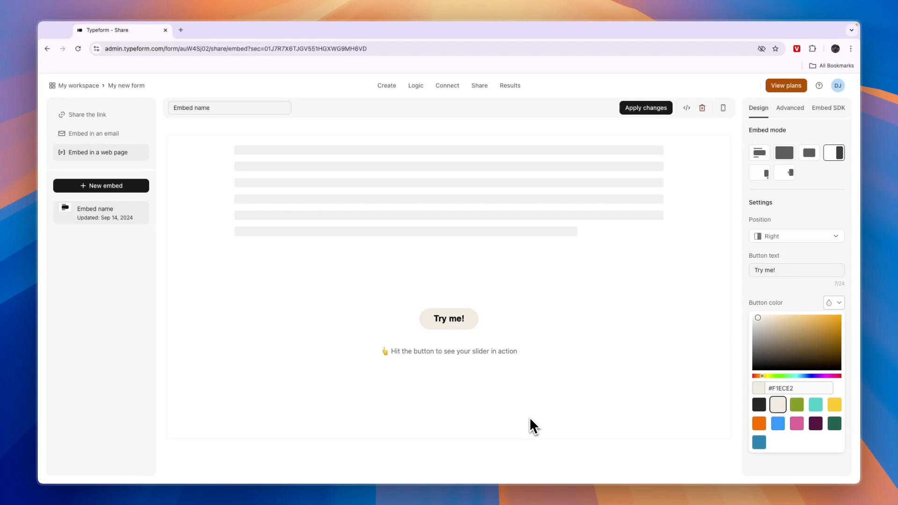